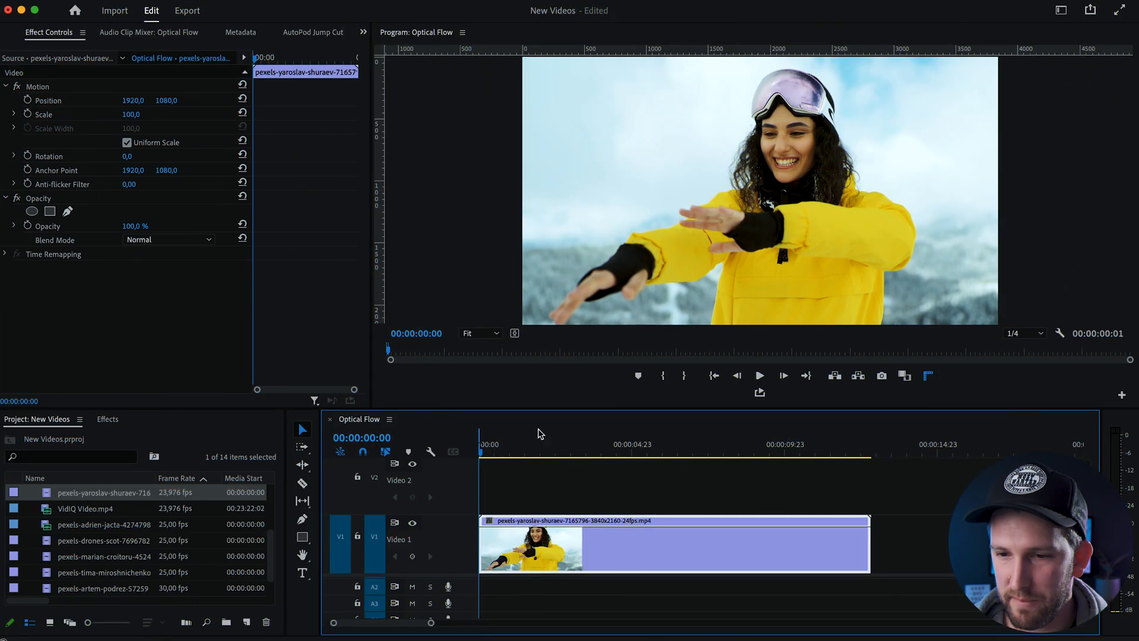
# Step: Play the snowboarder clip, park the playhead near 2 seconds, and show its Time Remapping speed line
pyautogui.click(564, 444)
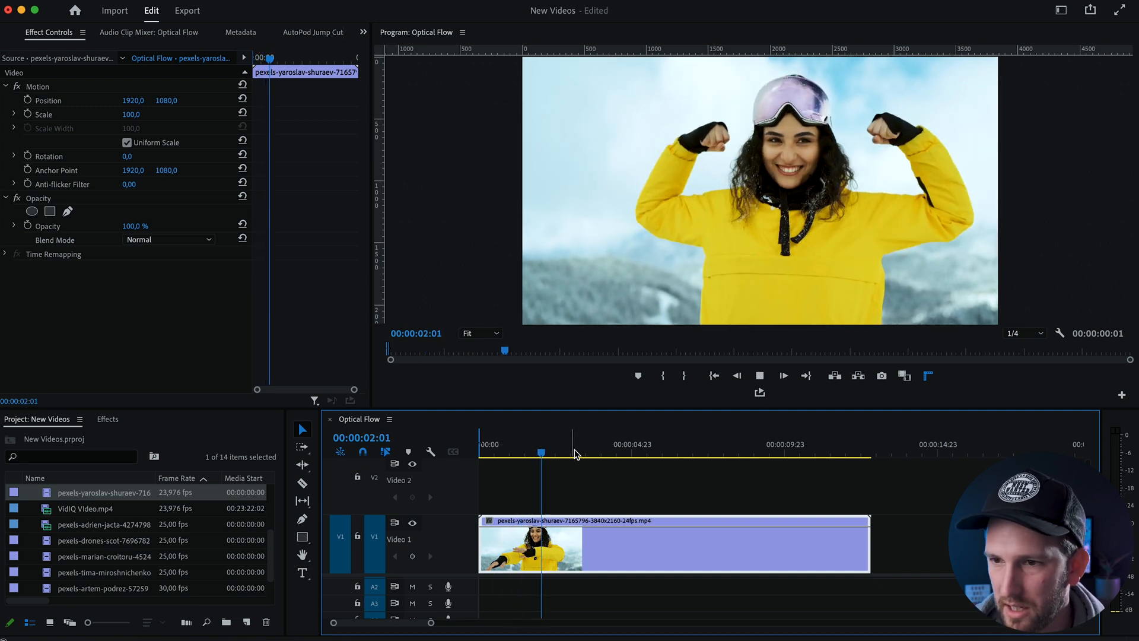
pyautogui.click(613, 453)
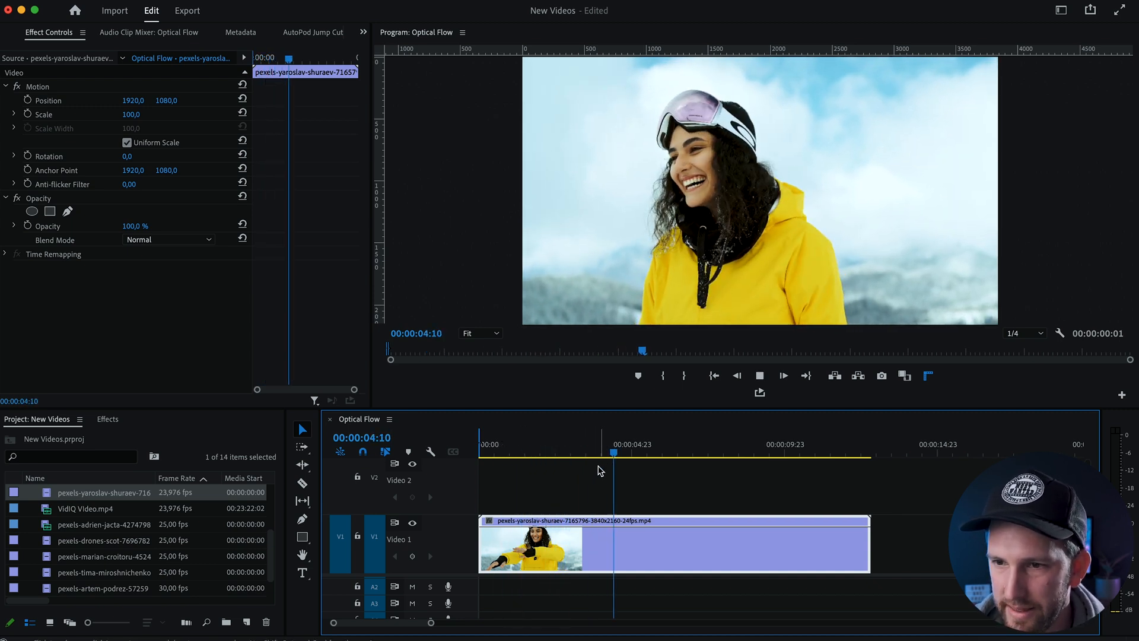
pyautogui.click(547, 452)
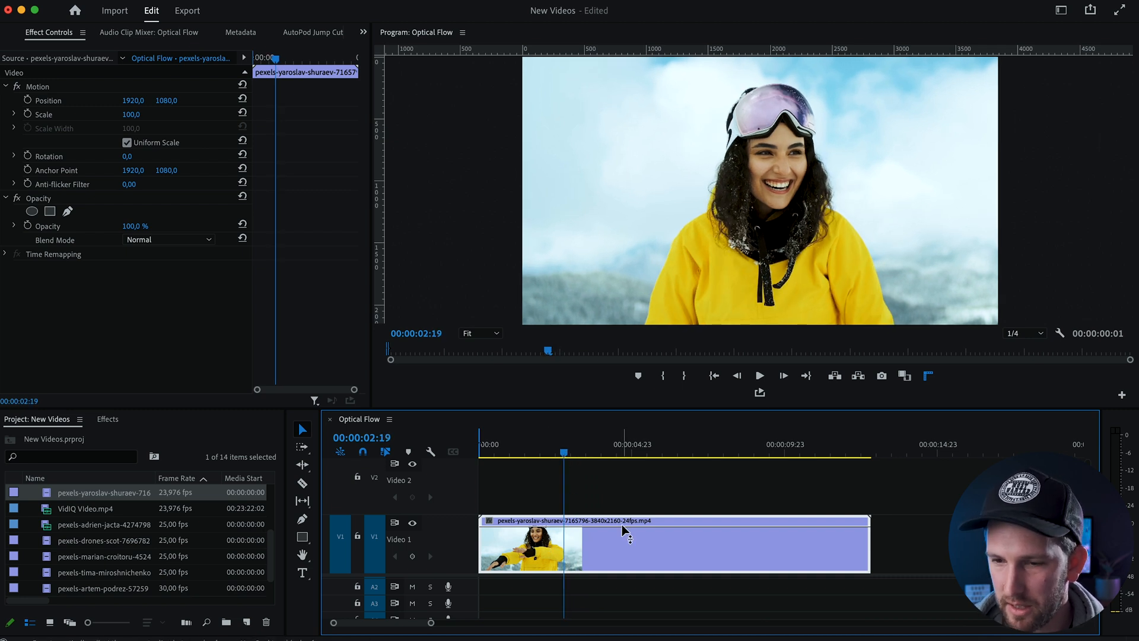
pyautogui.rightClick(624, 533)
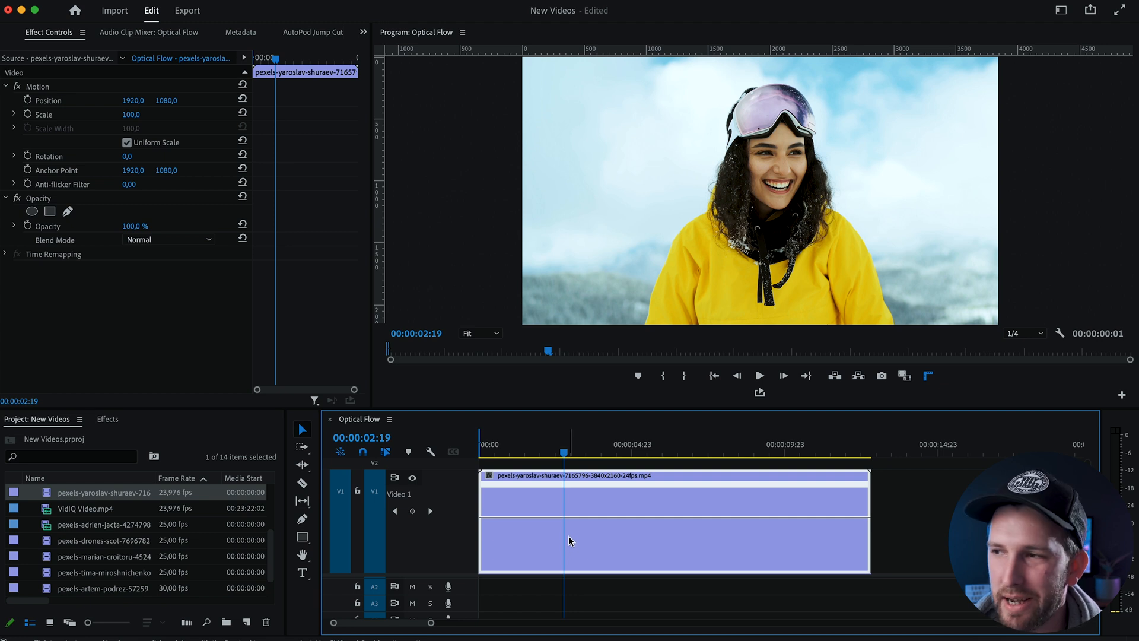
pyautogui.moveTo(570, 541)
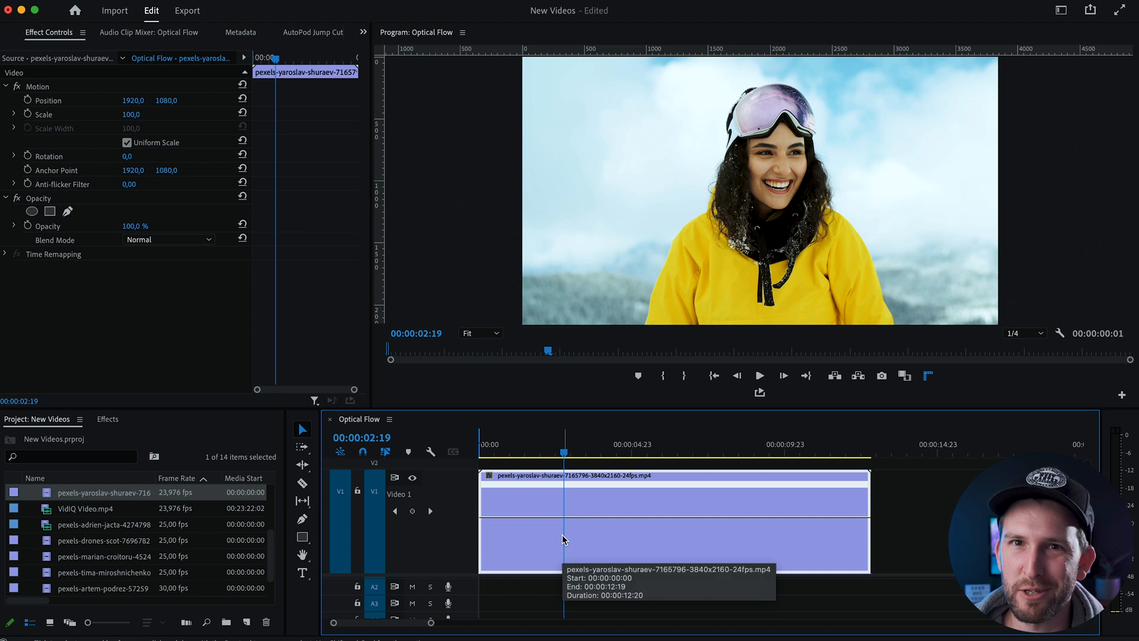
pyautogui.moveTo(928, 539)
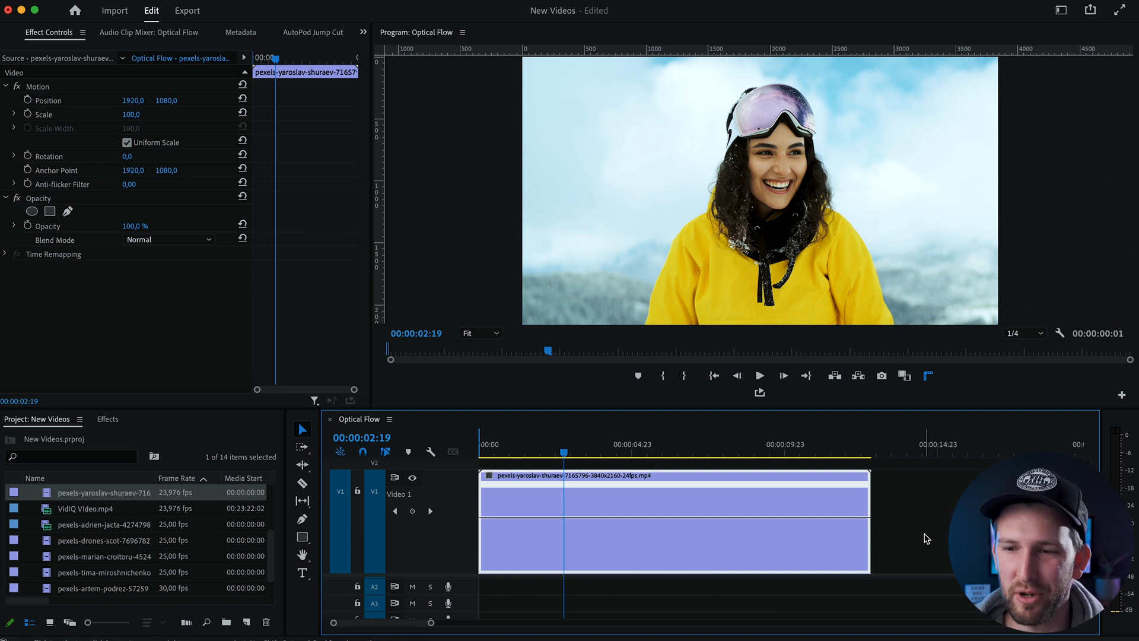
pyautogui.moveTo(930, 522)
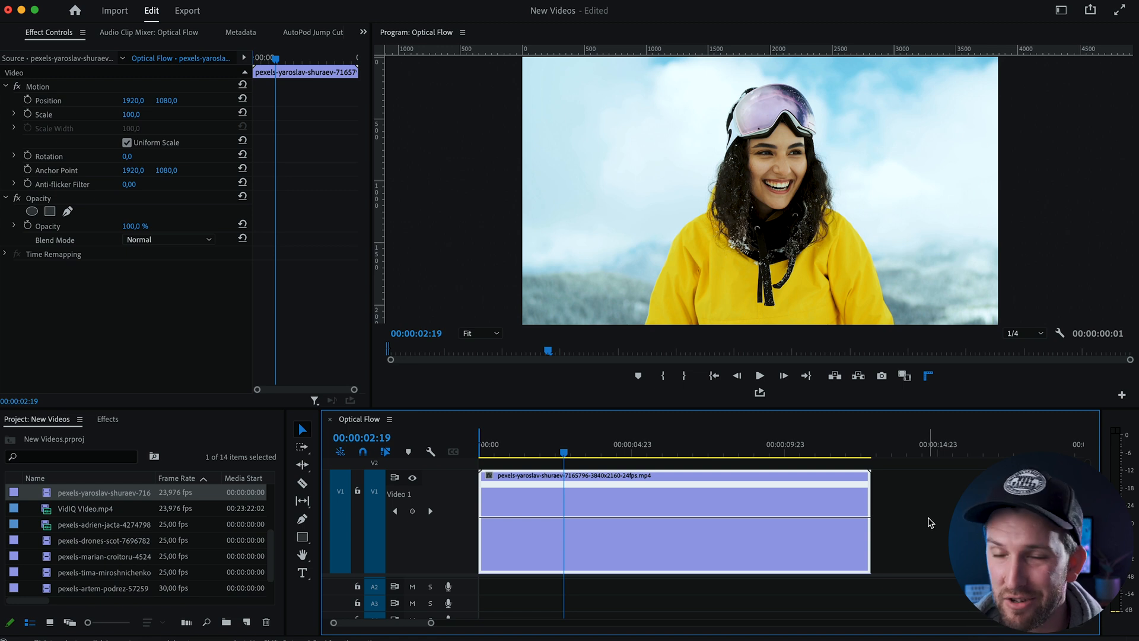
pyautogui.moveTo(576, 541)
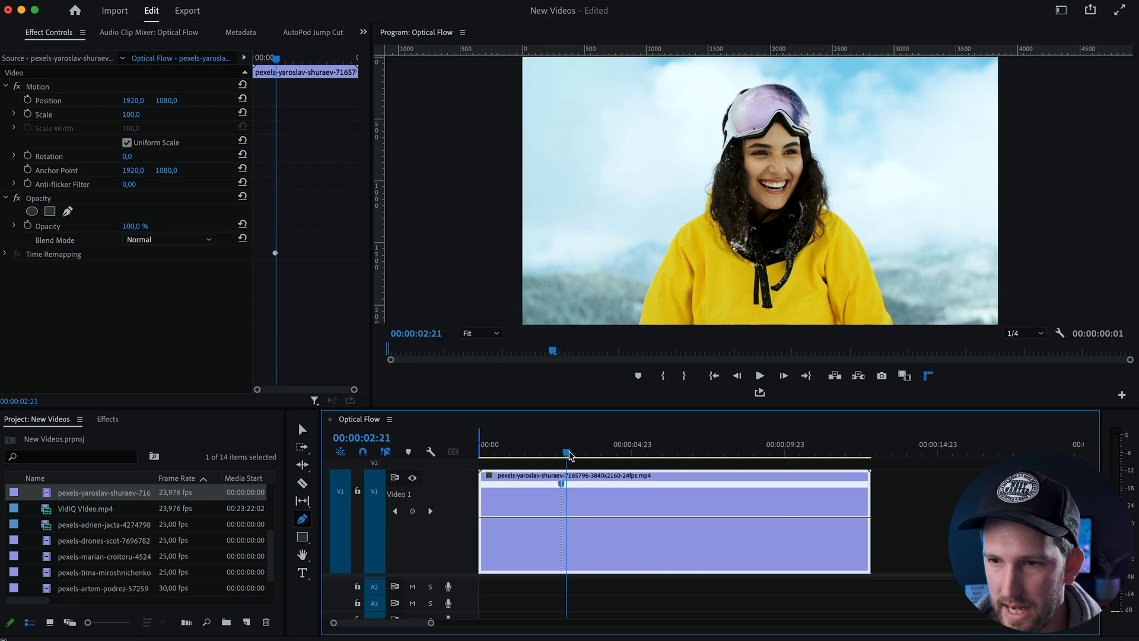
# Step: Pull the middle section down to 4% speed and smooth the ramp into it
pyautogui.moveTo(567, 454); pyautogui.dragTo(598, 458)
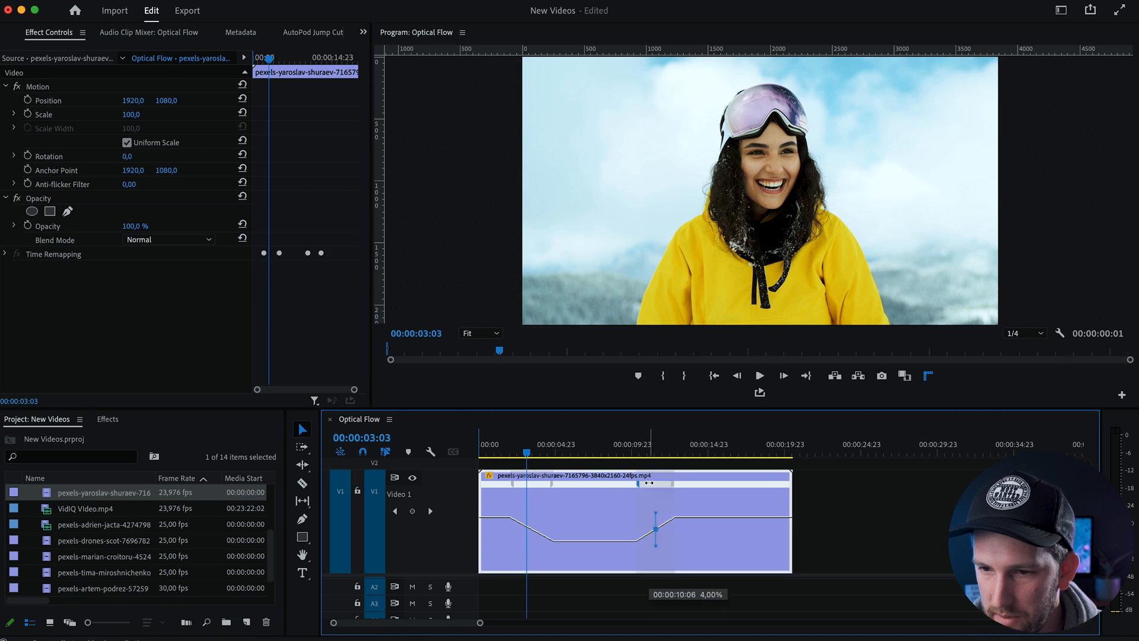
pyautogui.click(522, 453)
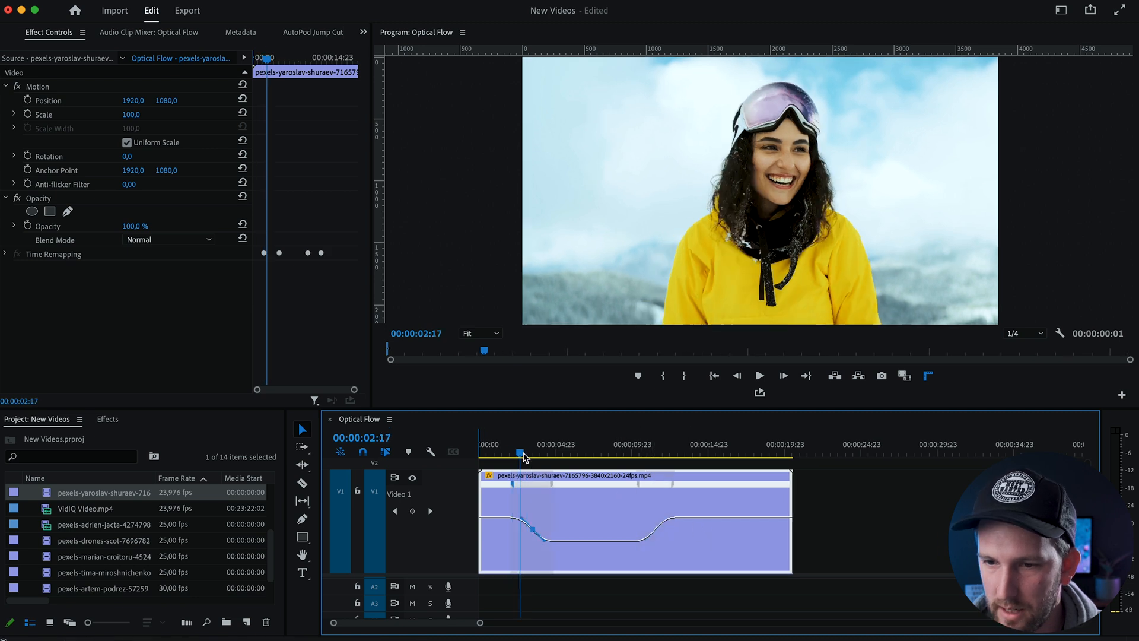
pyautogui.click(760, 375)
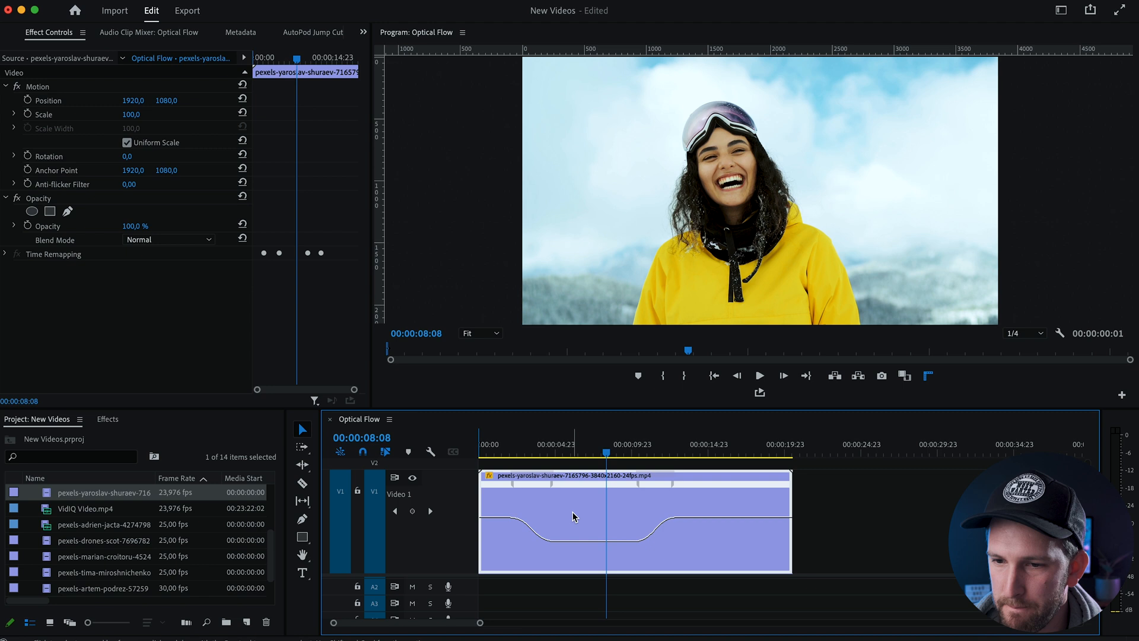
# Step: Set the clip's Time Interpolation to Optical Flow in Speed/Duration
pyautogui.rightClick(576, 517)
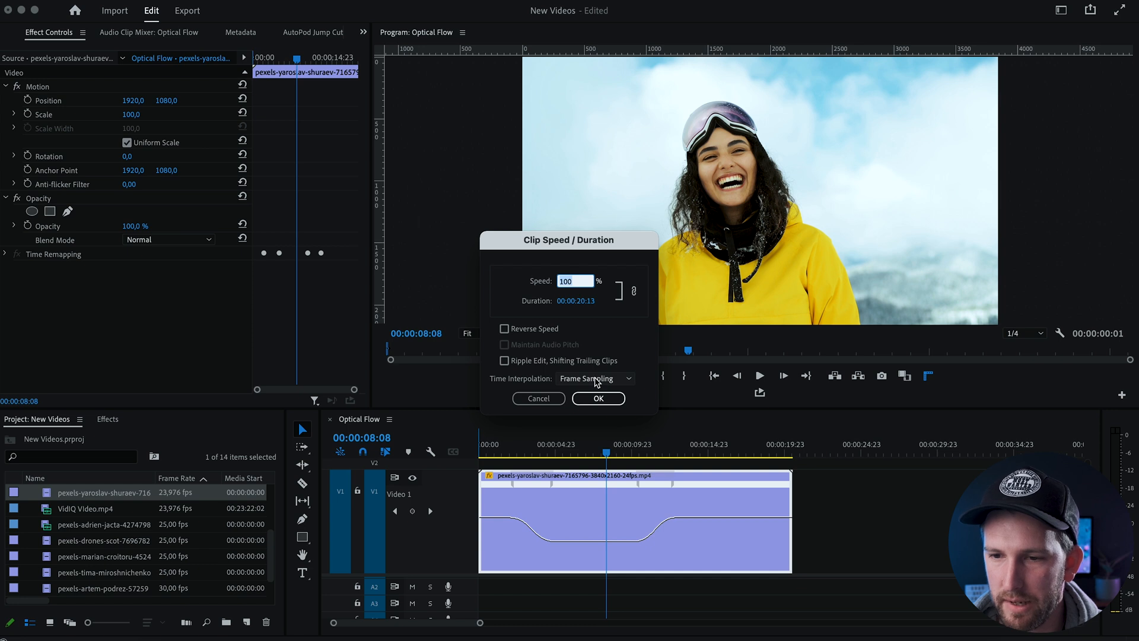
pyautogui.click(596, 378)
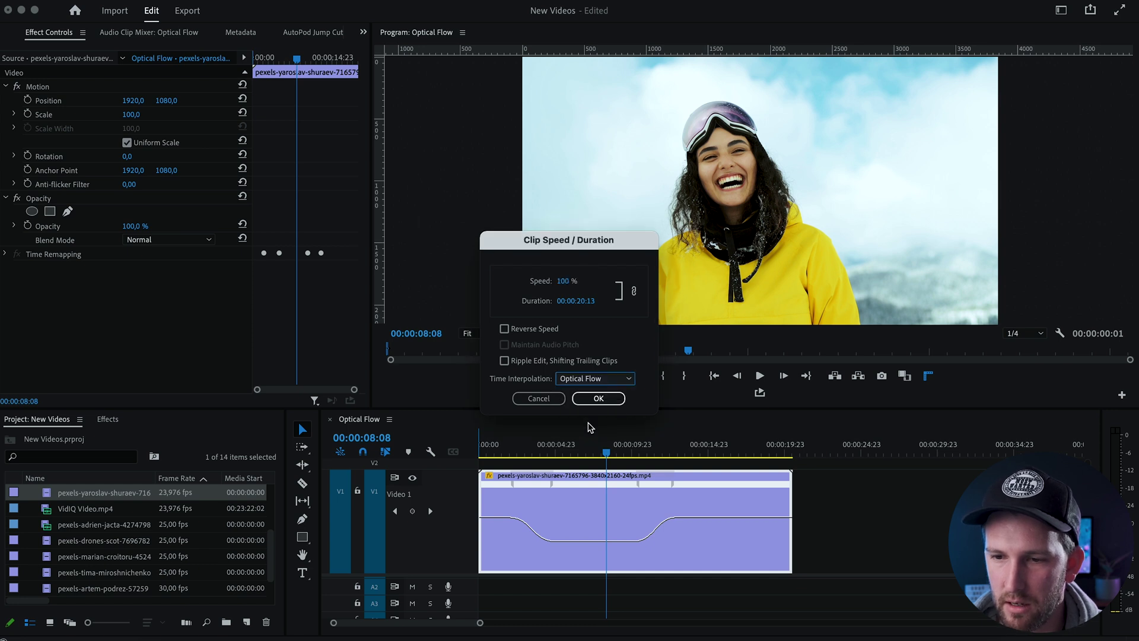
pyautogui.click(598, 399)
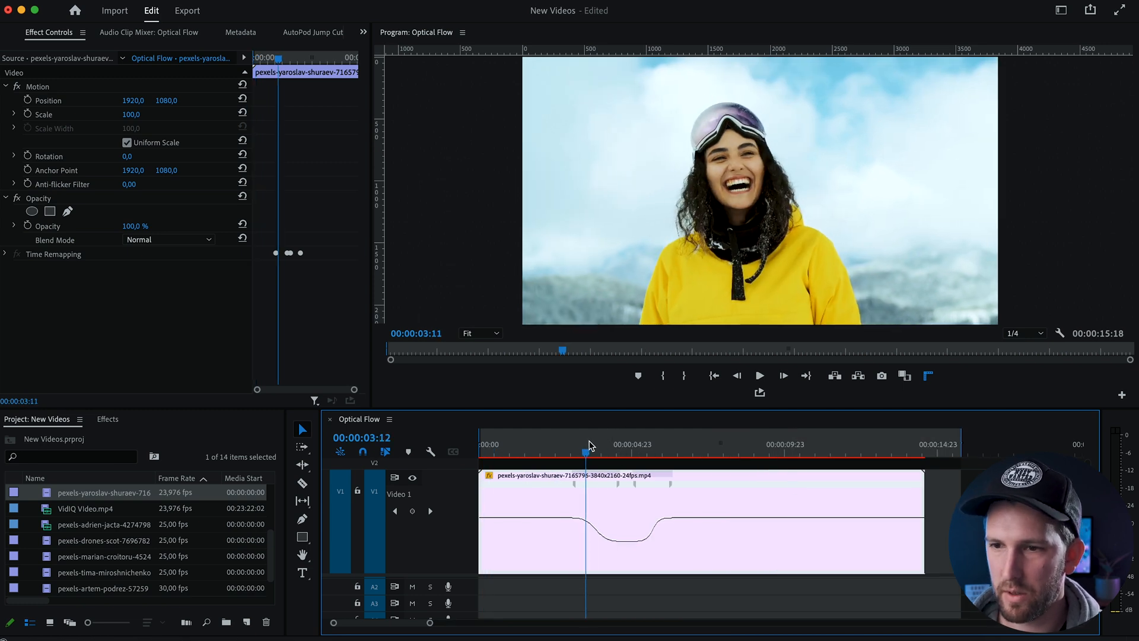
# Step: Enlarge the clip to 143% scale in Effect Controls
pyautogui.moveTo(587, 452); pyautogui.dragTo(629, 452)
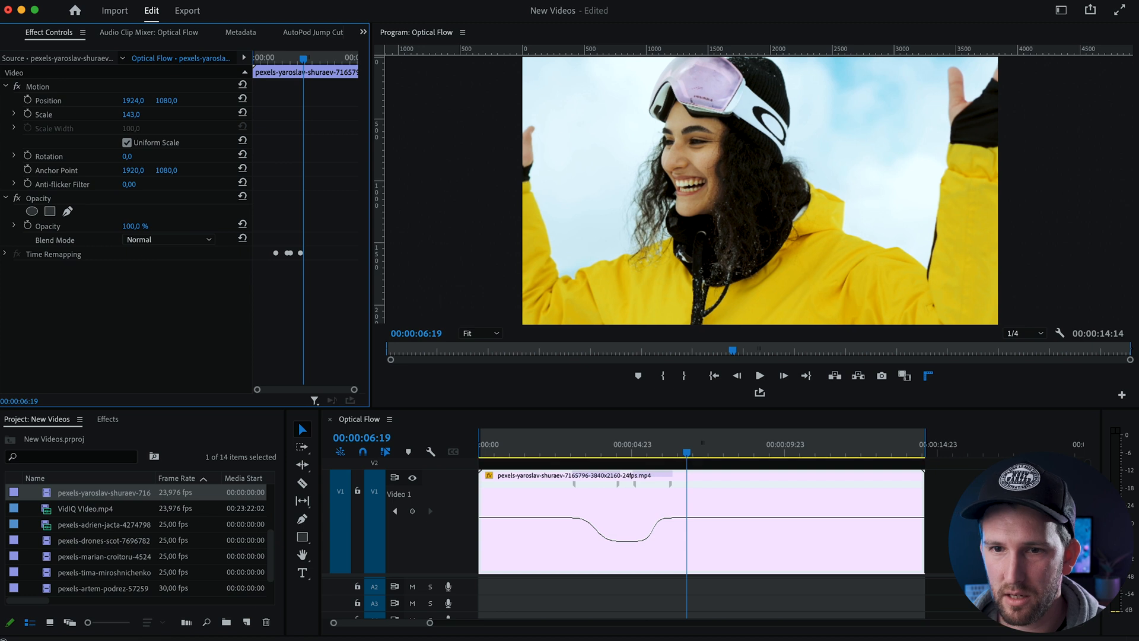
# Step: Set the clip's position to 2149, 1221 and preview the rendered slow-motion result
pyautogui.moveTo(132, 100); pyautogui.dragTo(154, 100)
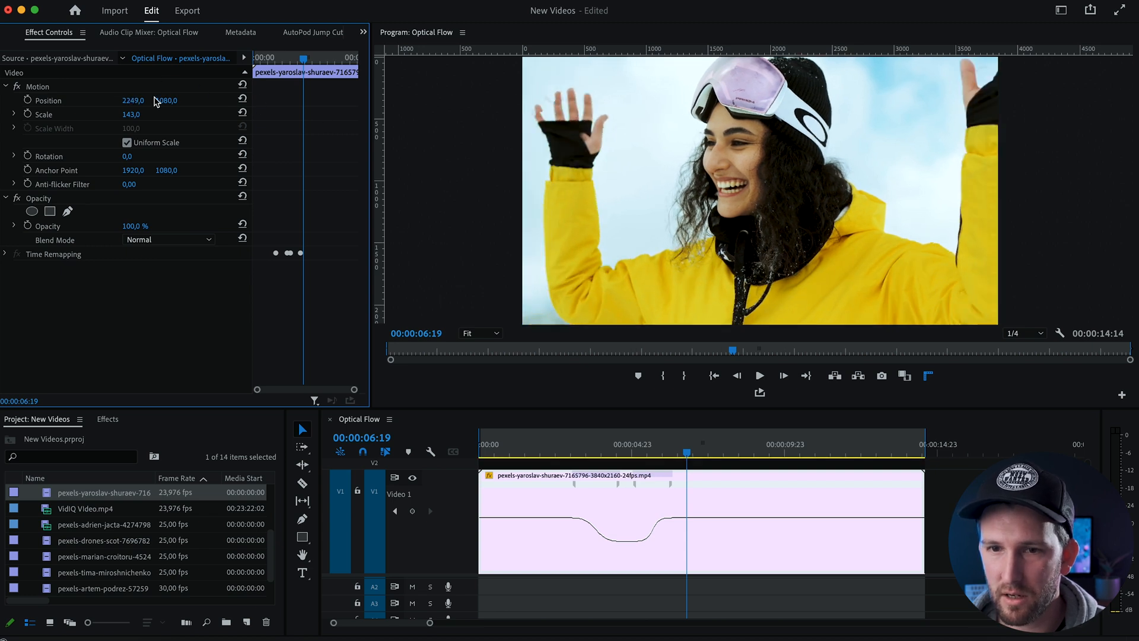
pyautogui.click(759, 375)
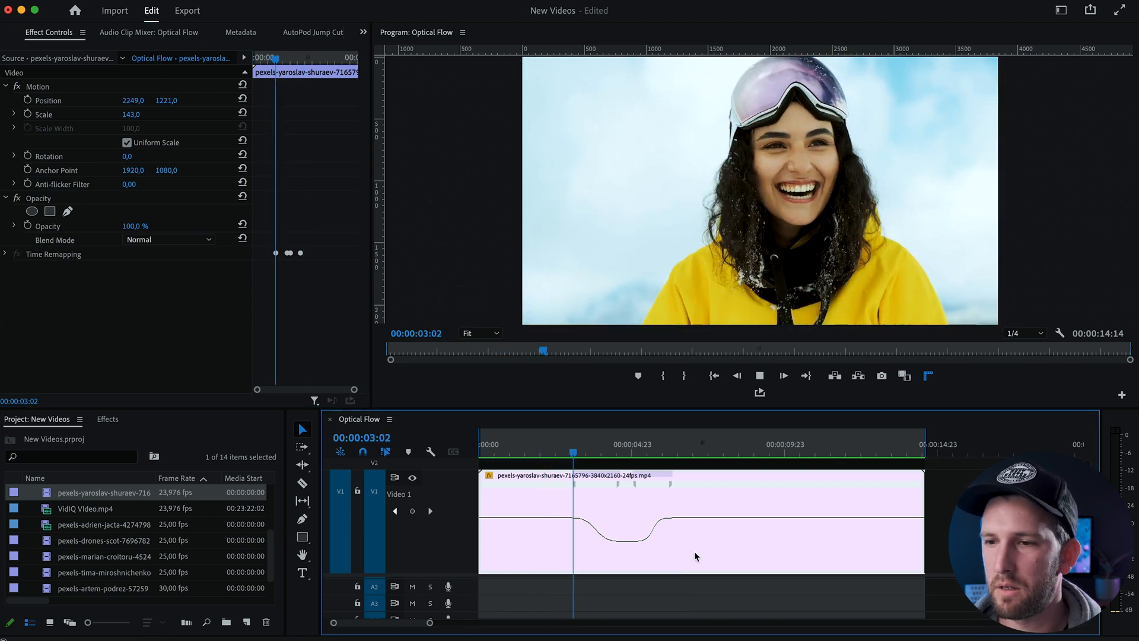